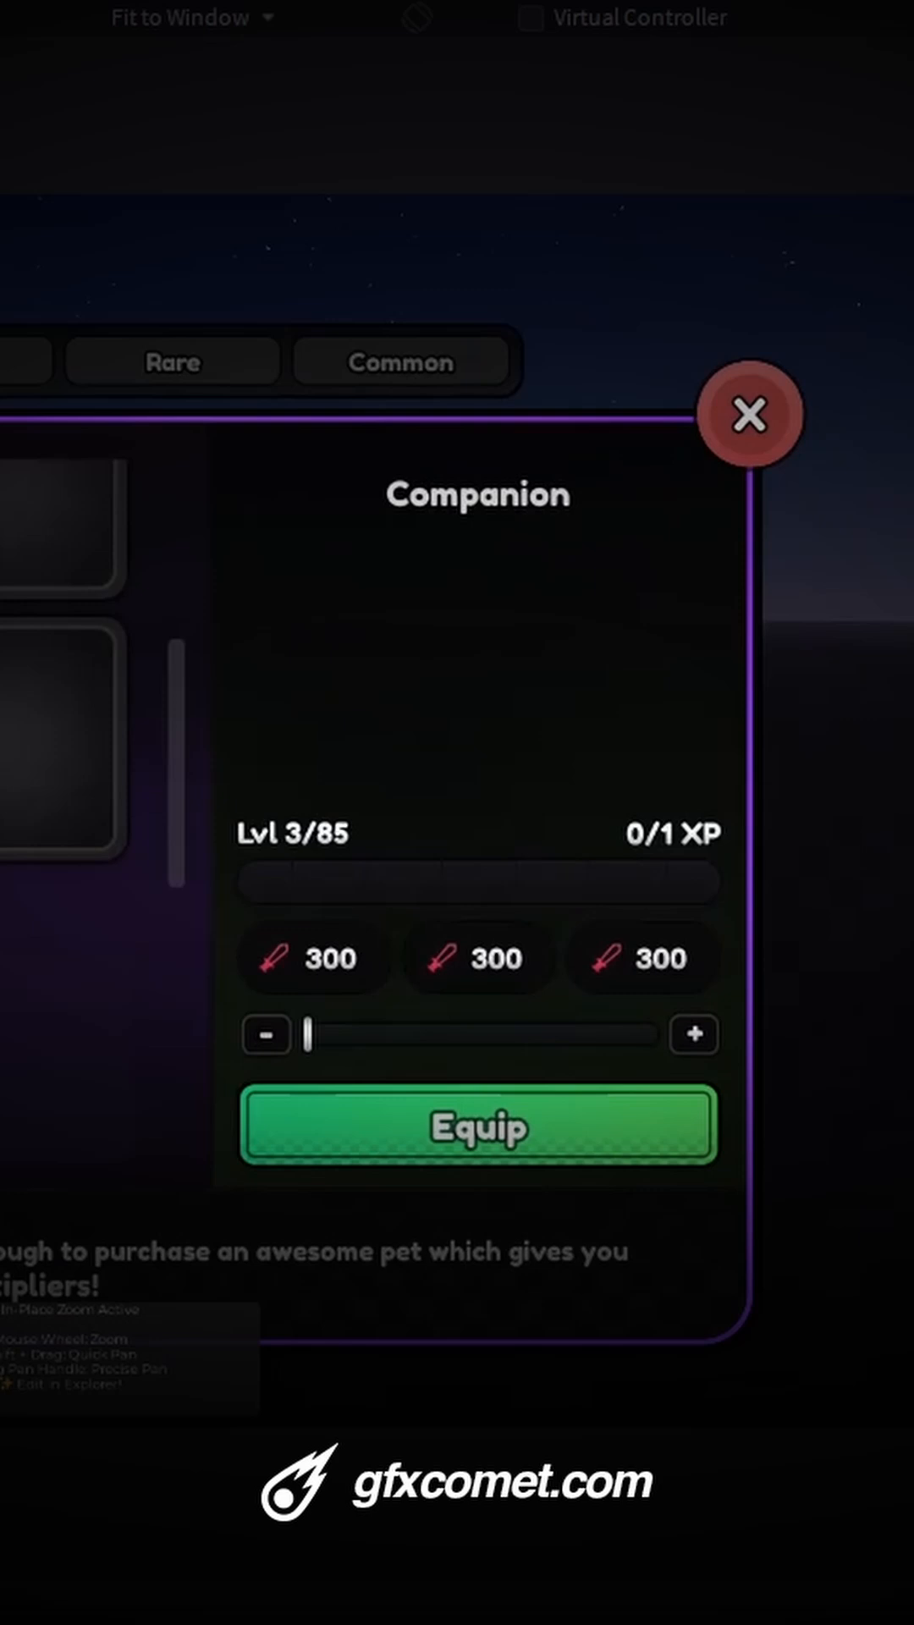
- Zoom out on the Companion pet panel so its full frame and size guides show
{"action": "left_click", "coordinate": [181, 17]}
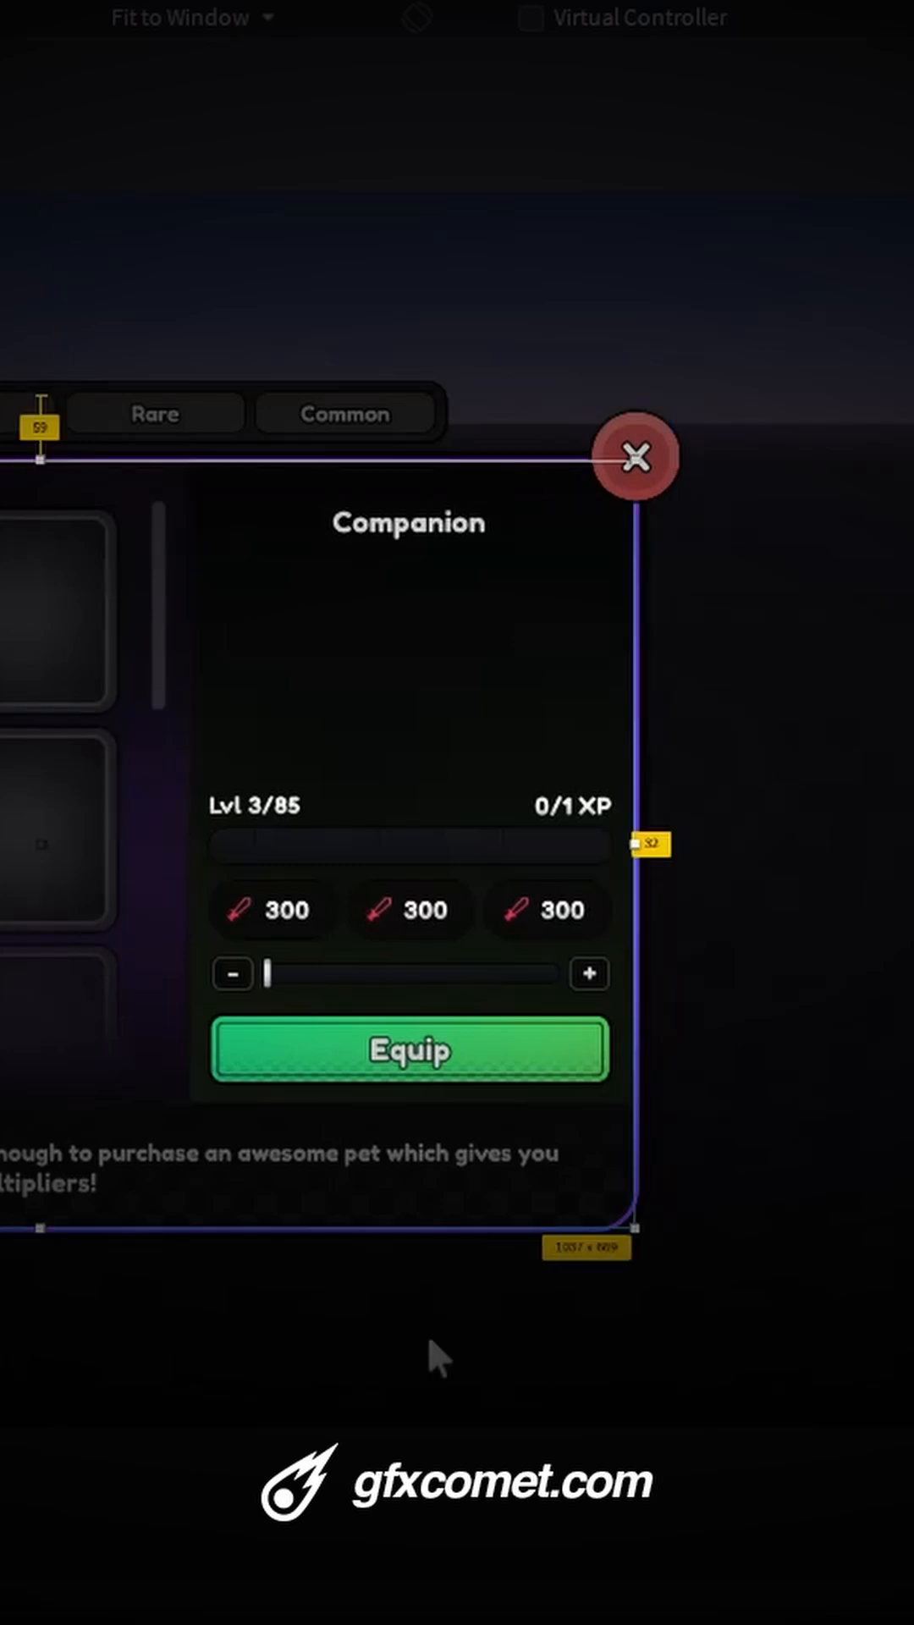
{"action": "mouse_move", "coordinate": [435, 1357]}
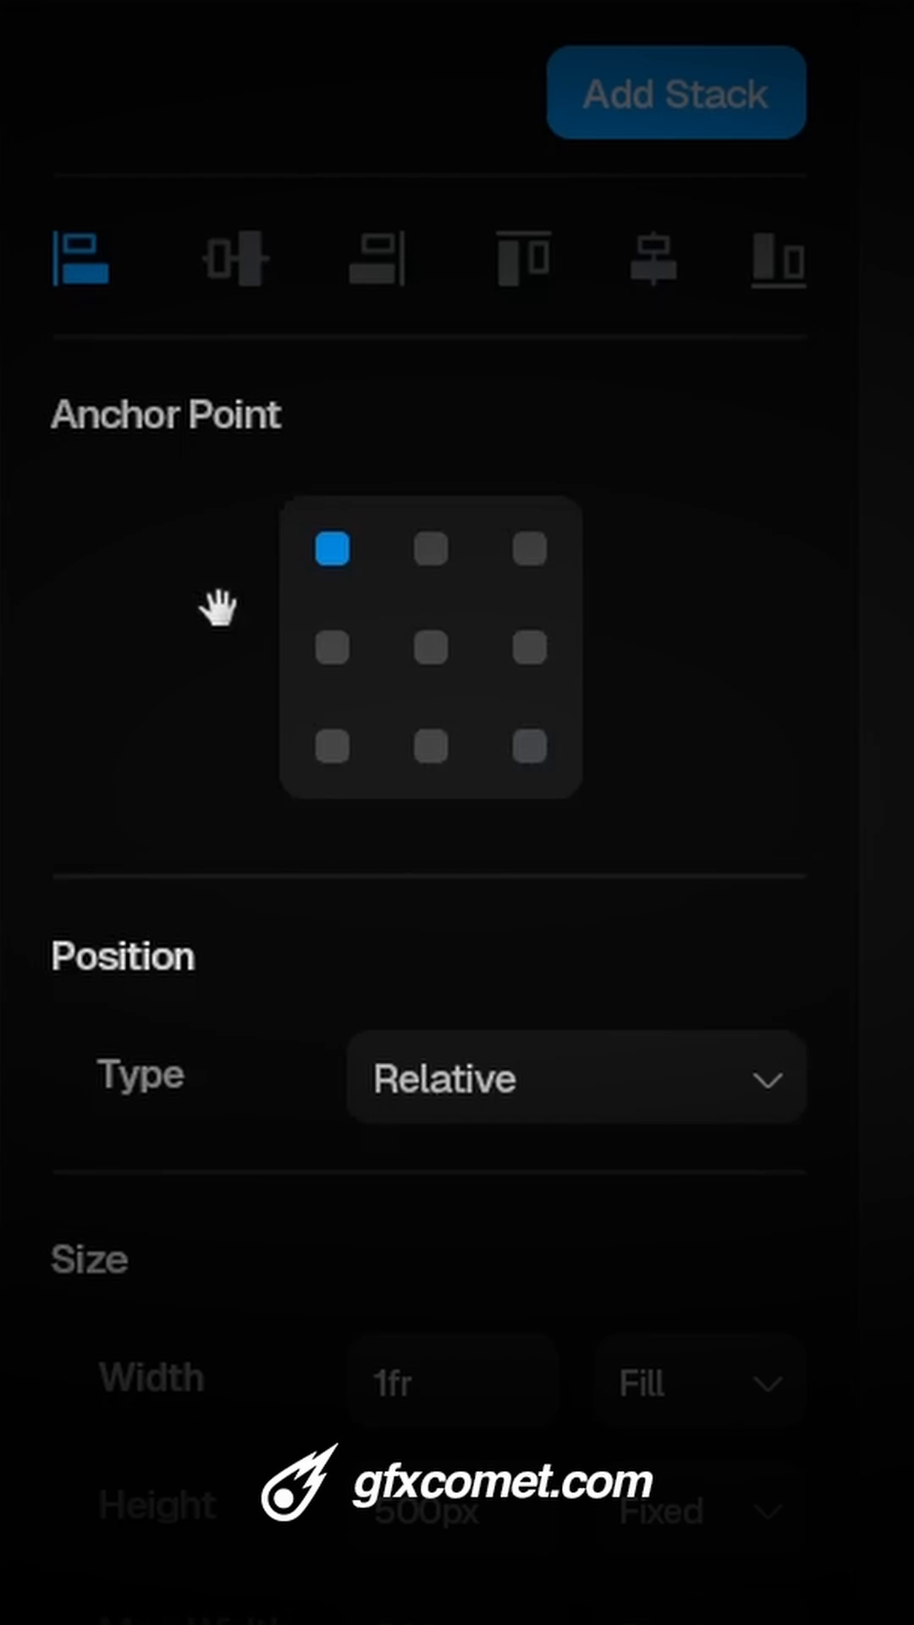
{"action": "mouse_move", "coordinate": [223, 609]}
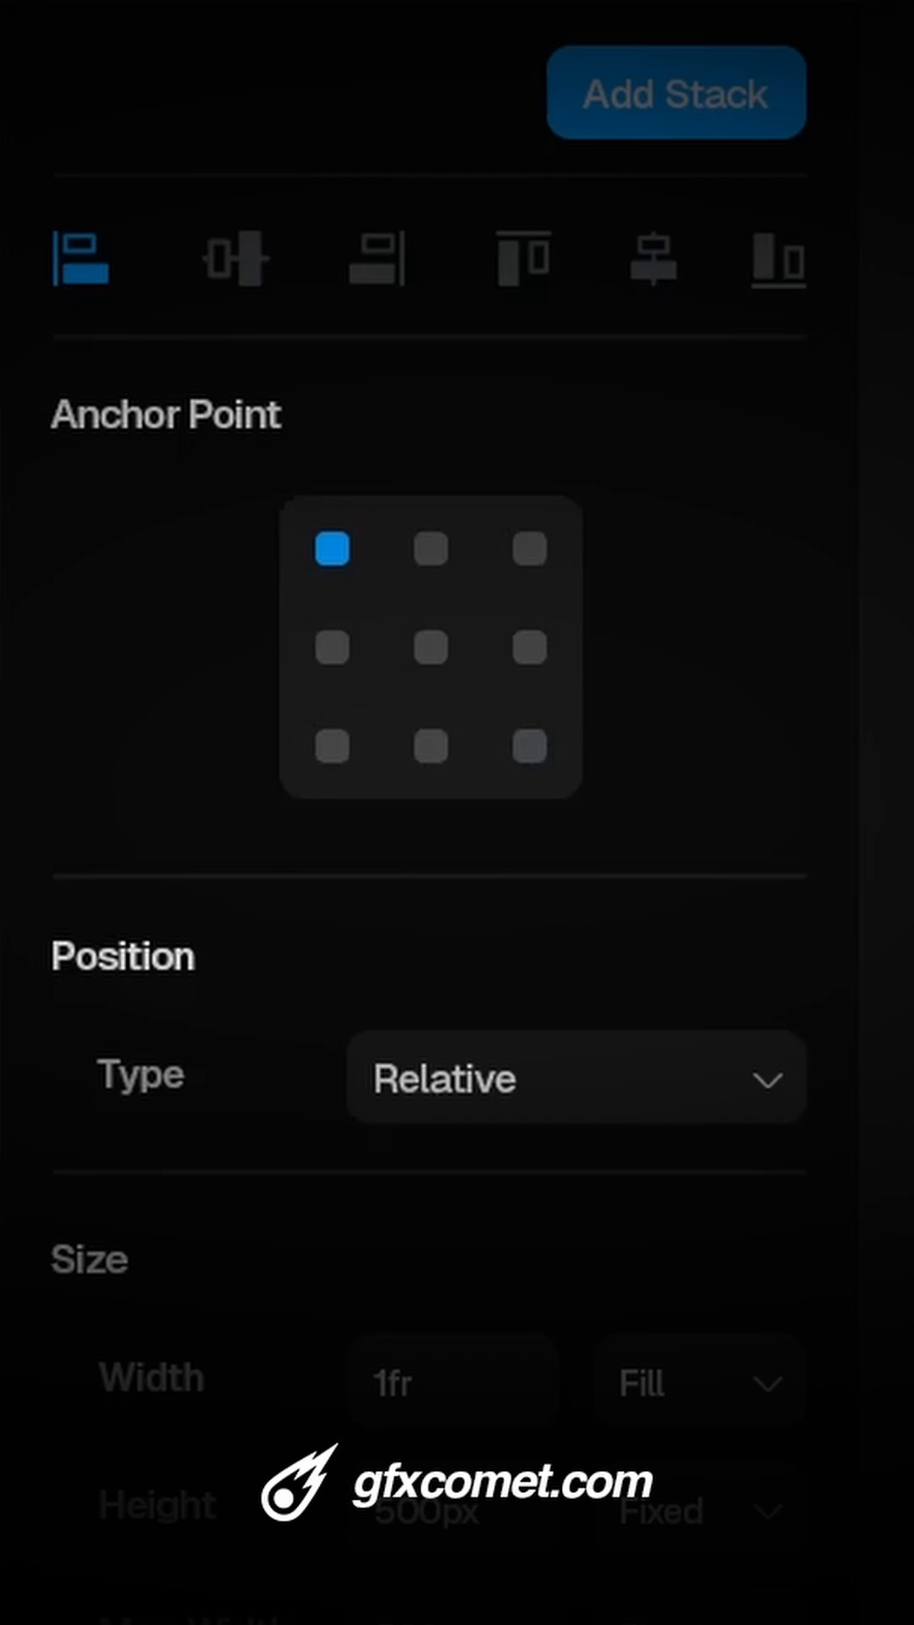
{"action": "mouse_move", "coordinate": [675, 1027]}
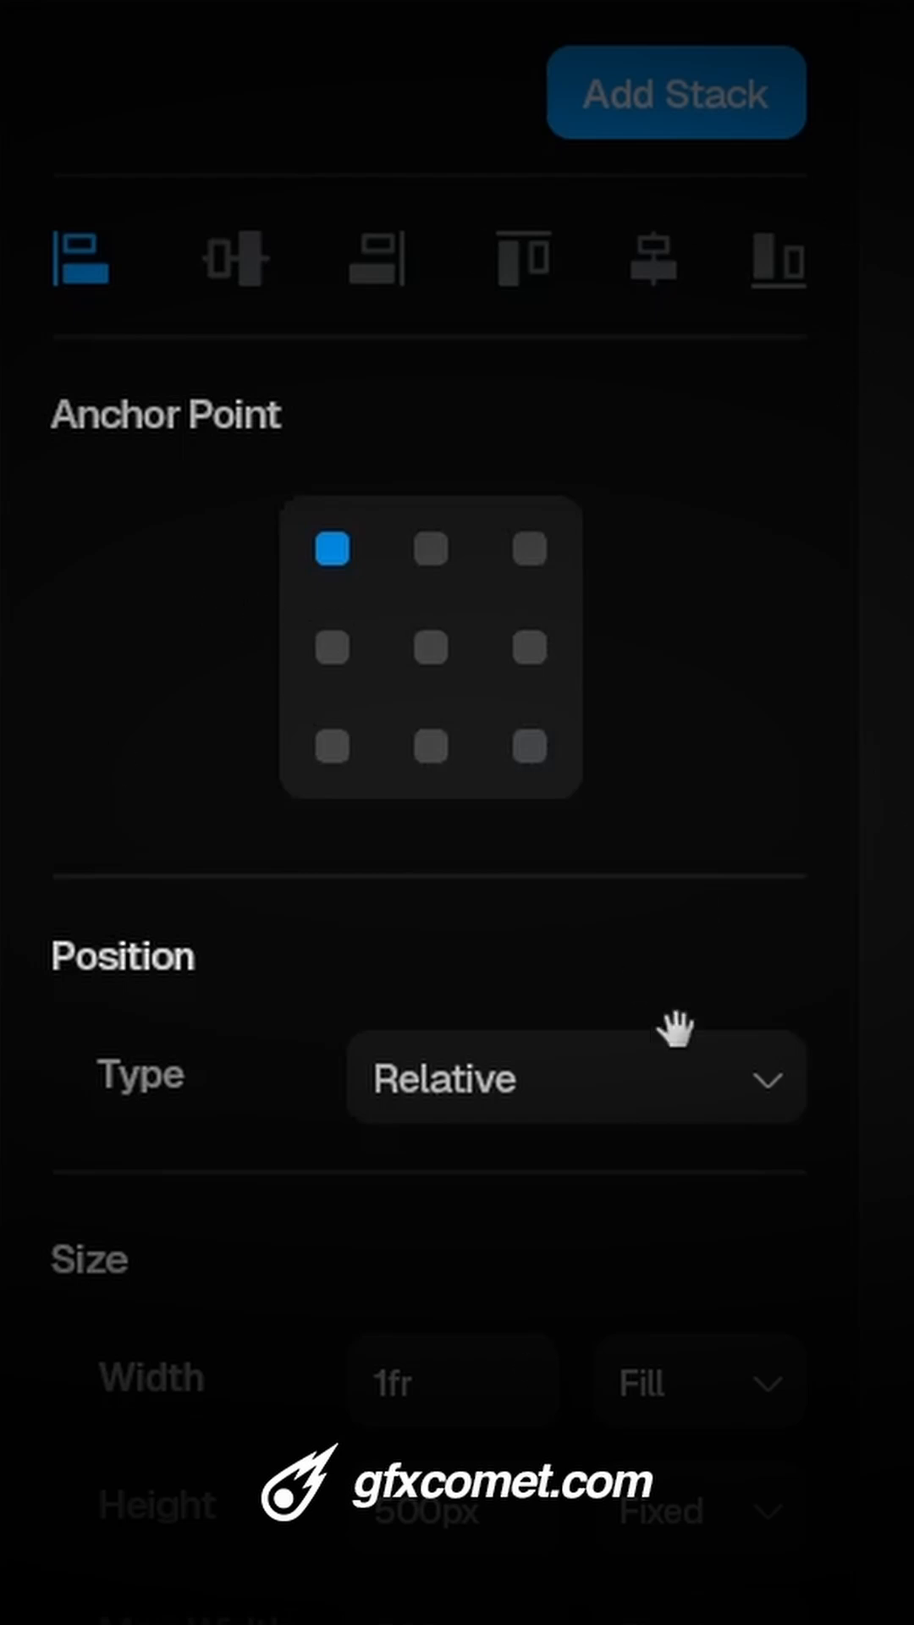
{"action": "mouse_move", "coordinate": [767, 1273]}
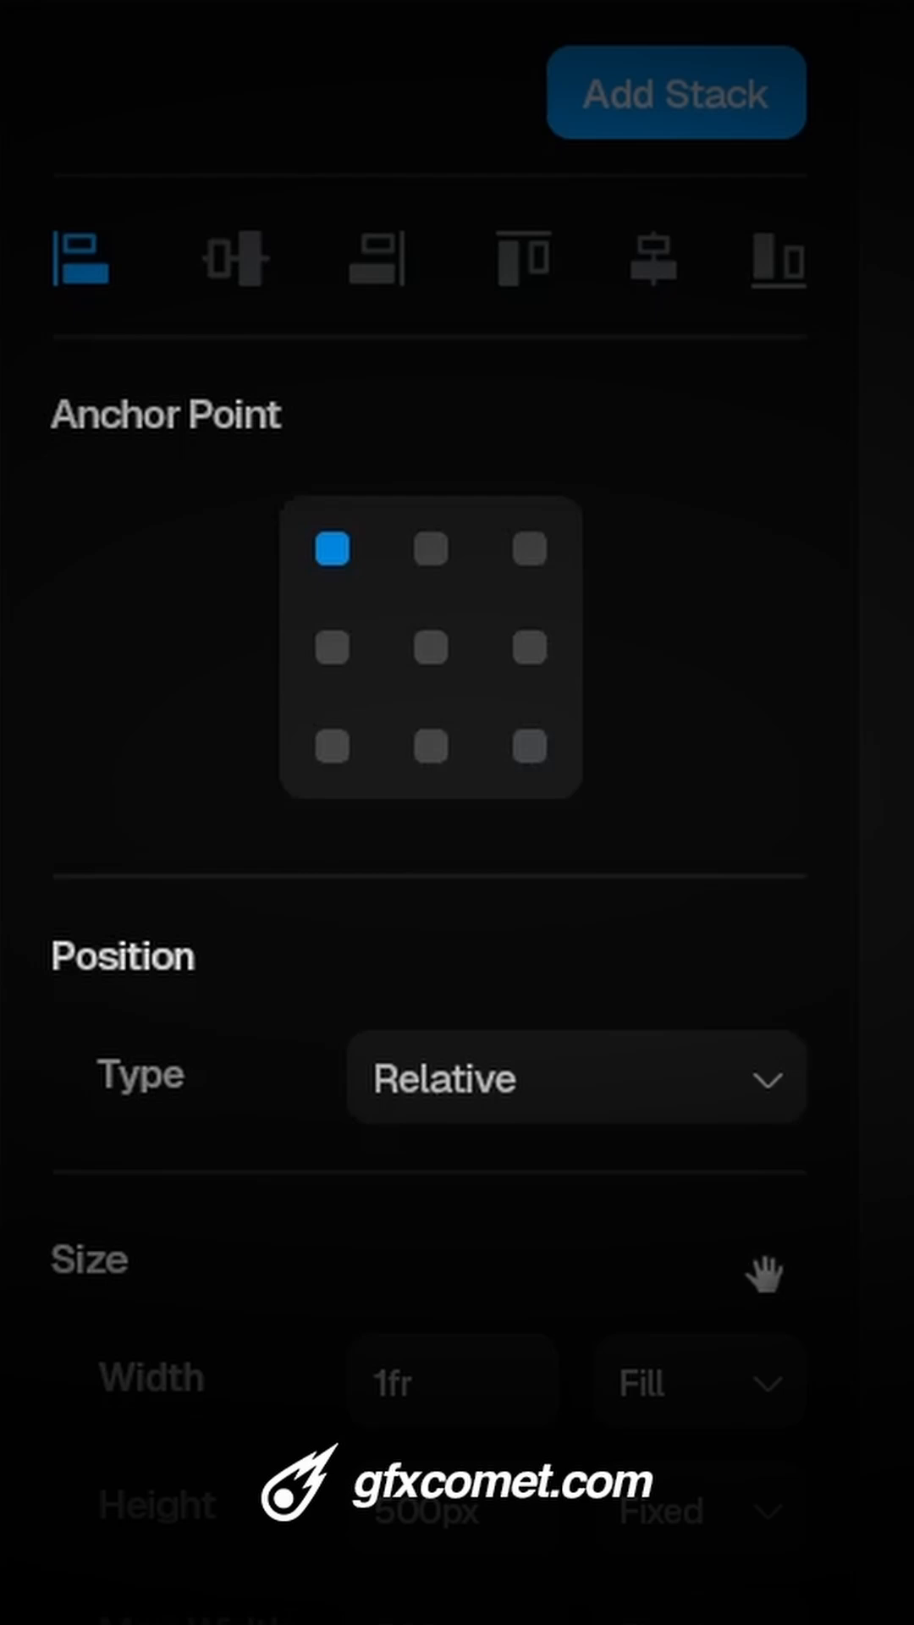